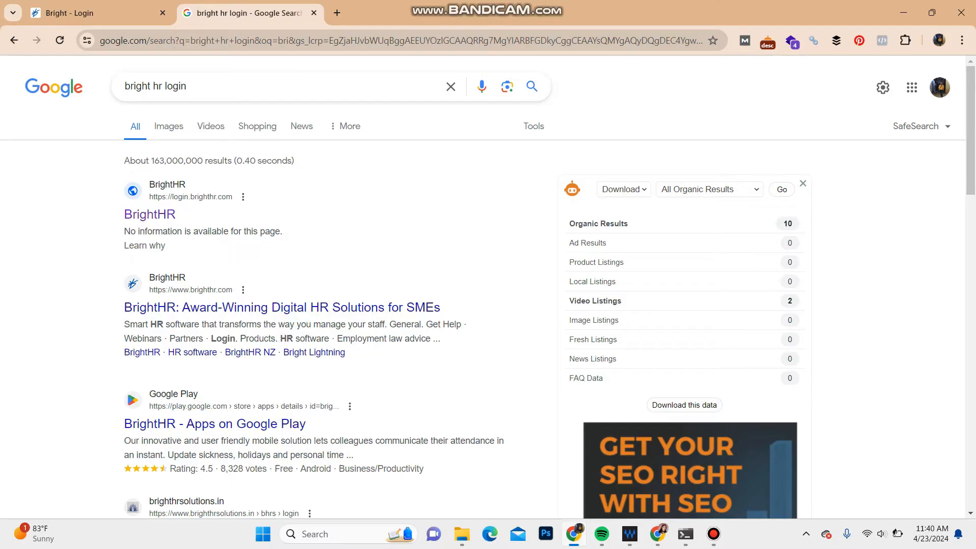
mouse_move(150, 214)
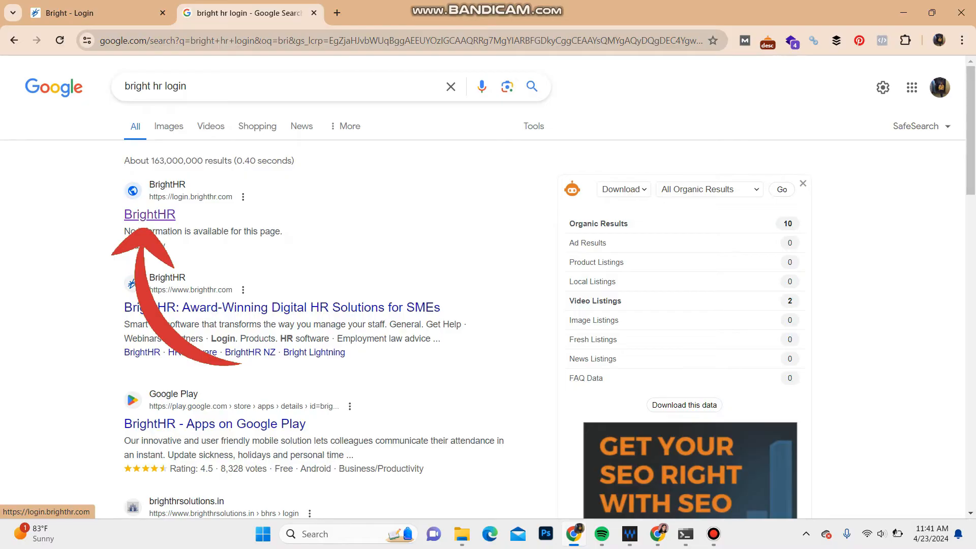
Open the login.brighthr.com search result and focus the Email address field.
click(149, 214)
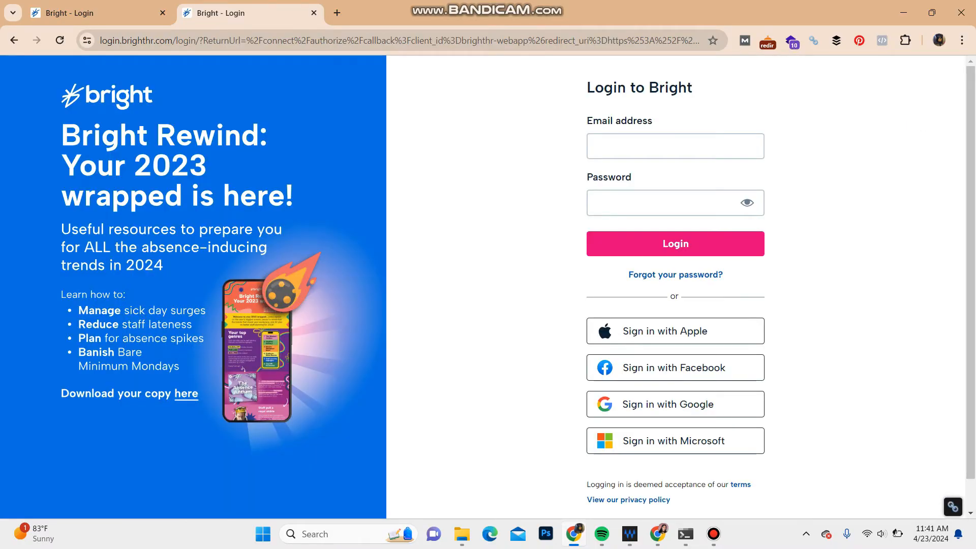
click(676, 145)
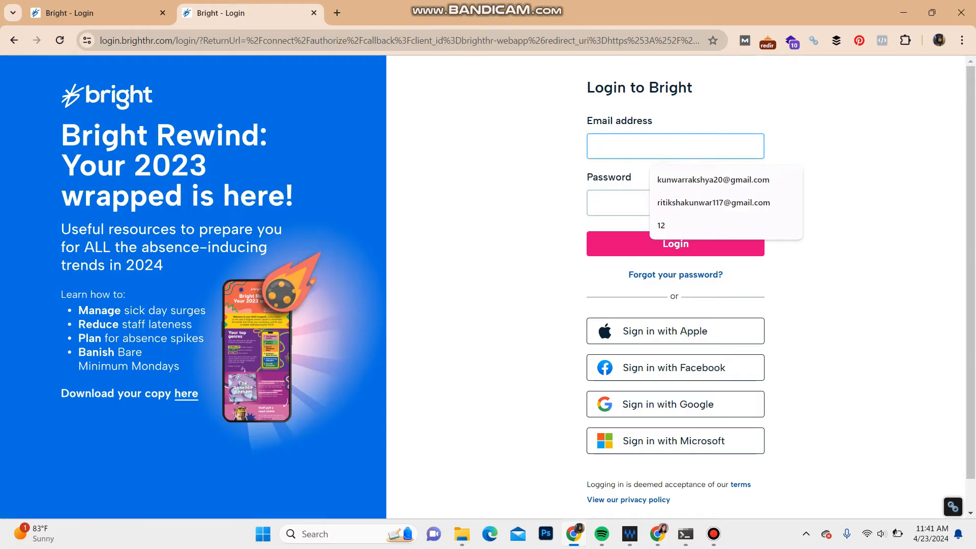
Choose a saved email from the autofill suggestions and enter the password.
click(713, 179)
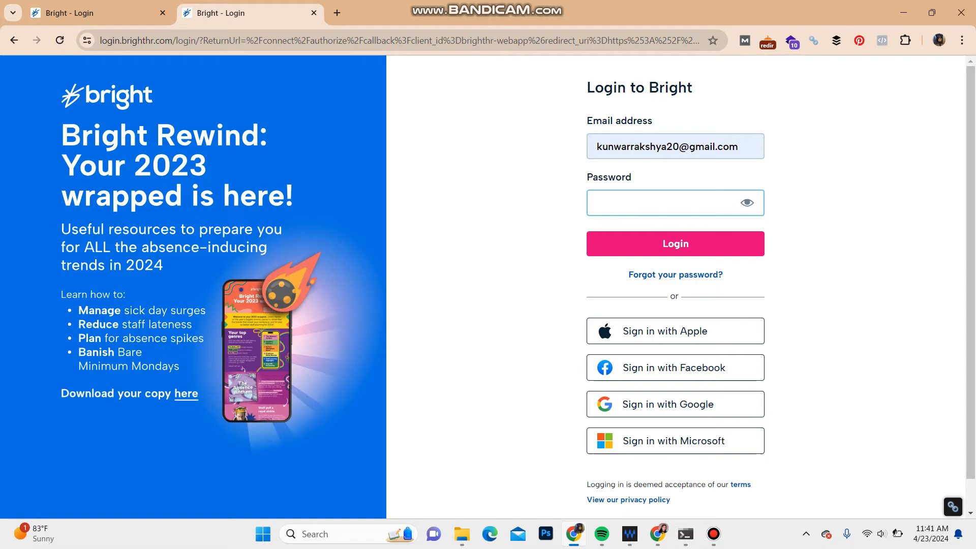
text(password)
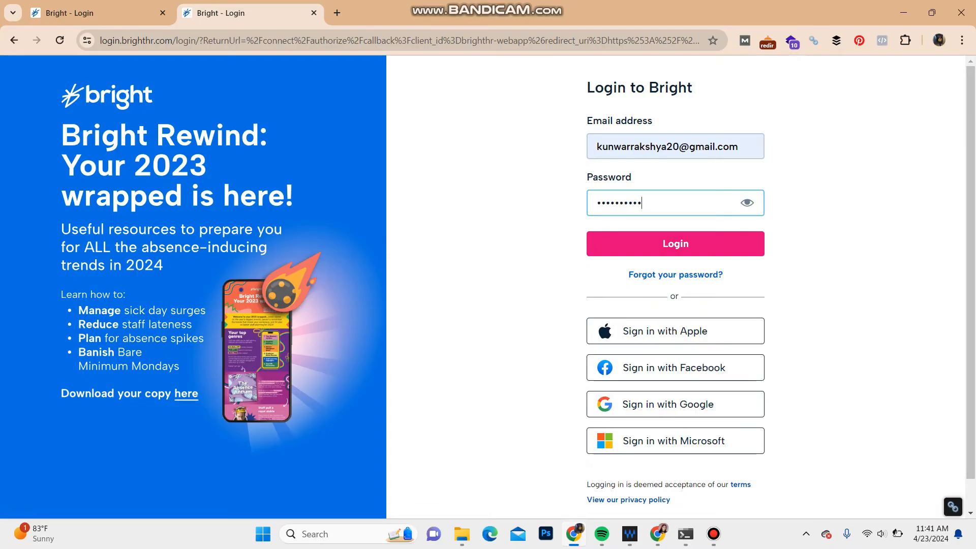
mouse_move(675, 441)
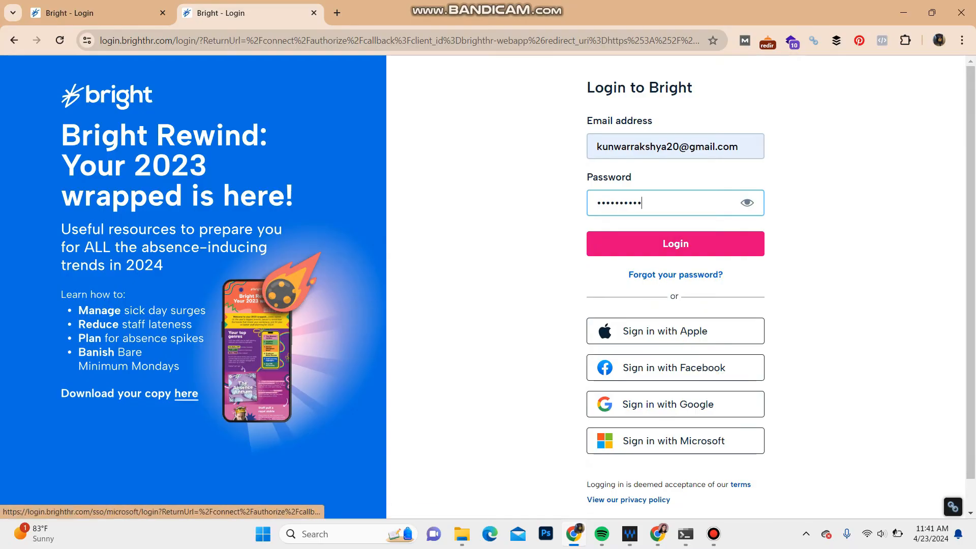